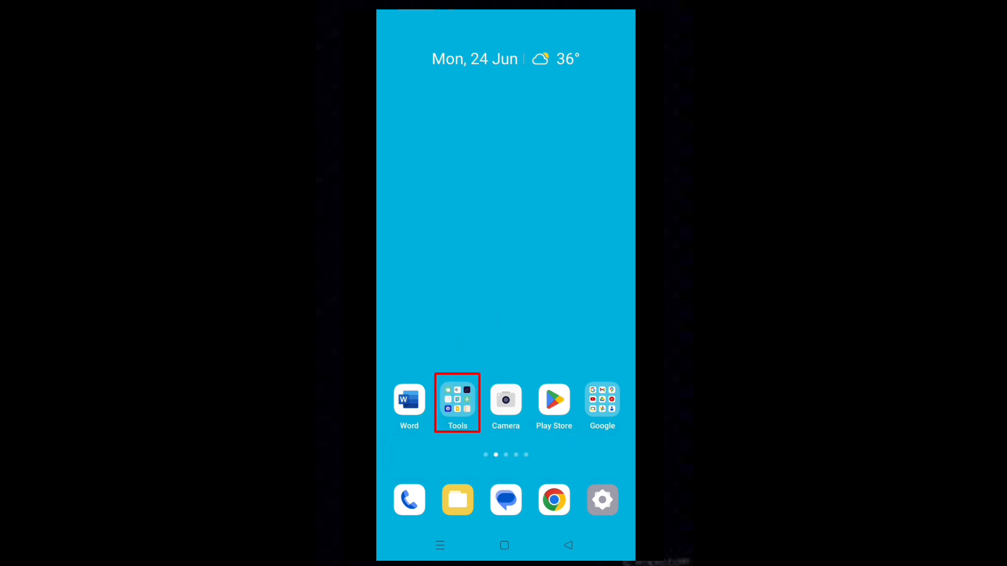
# Step: Launch the Recorder app from the Tools folder, showing the four existing recordings
pyautogui.click(457, 400)
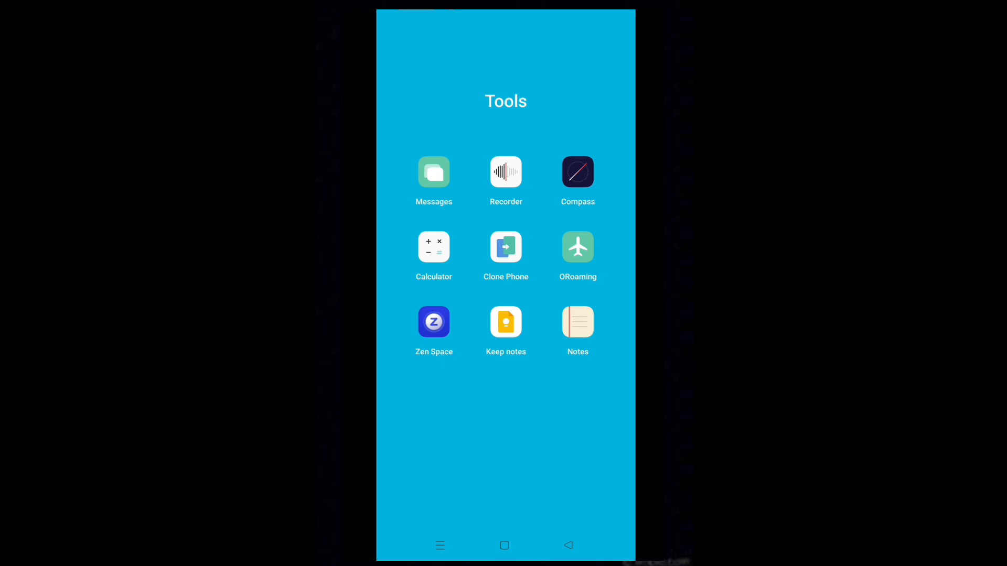
pyautogui.click(506, 173)
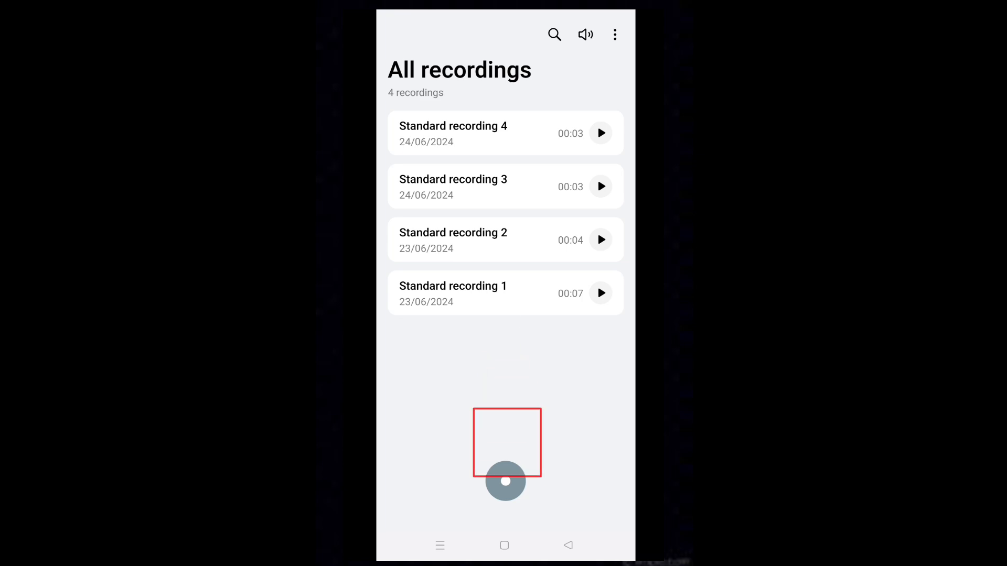
# Step: Record a roughly 16-second voice clip and save it as Standard recording 5
pyautogui.click(505, 483)
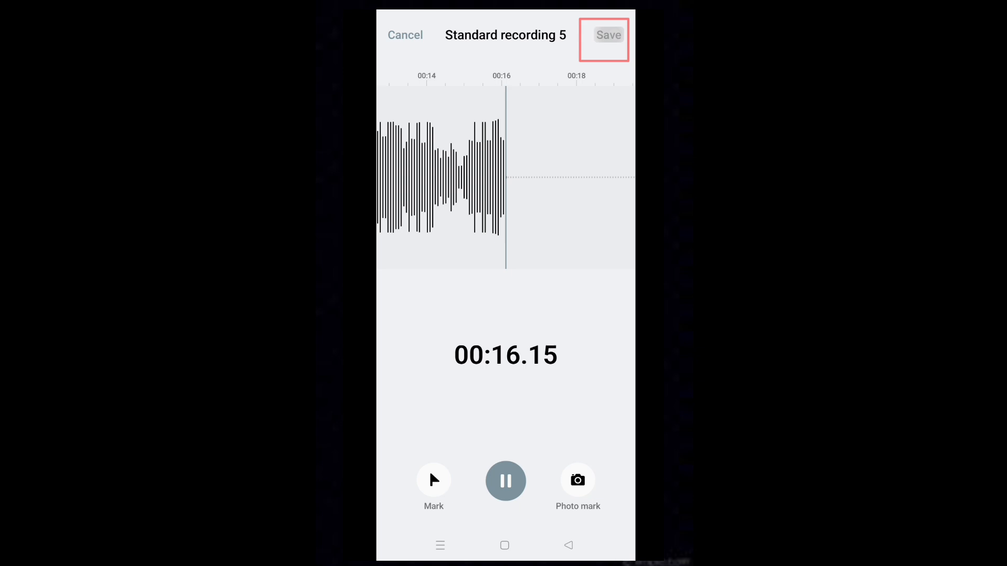
pyautogui.click(608, 34)
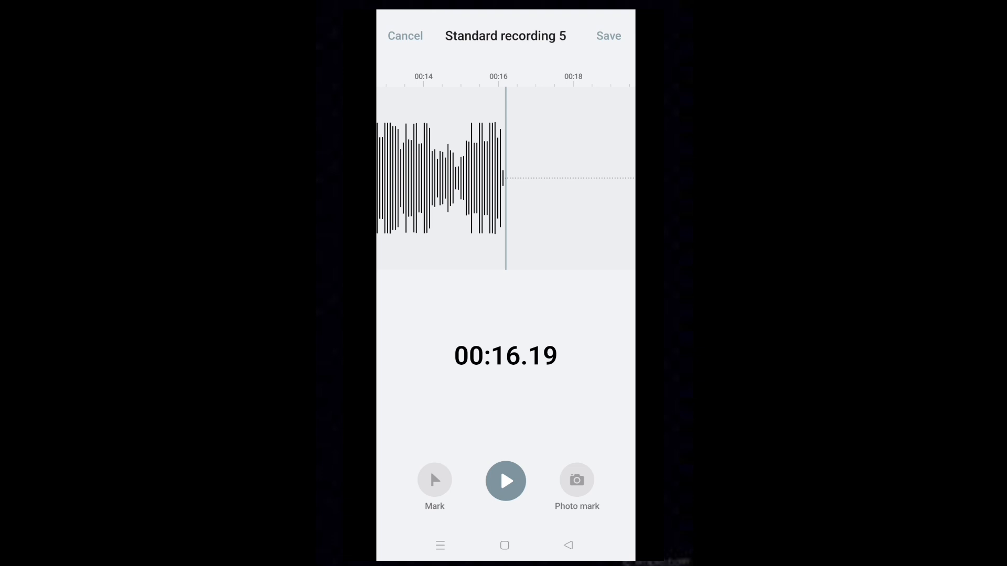
pyautogui.click(608, 35)
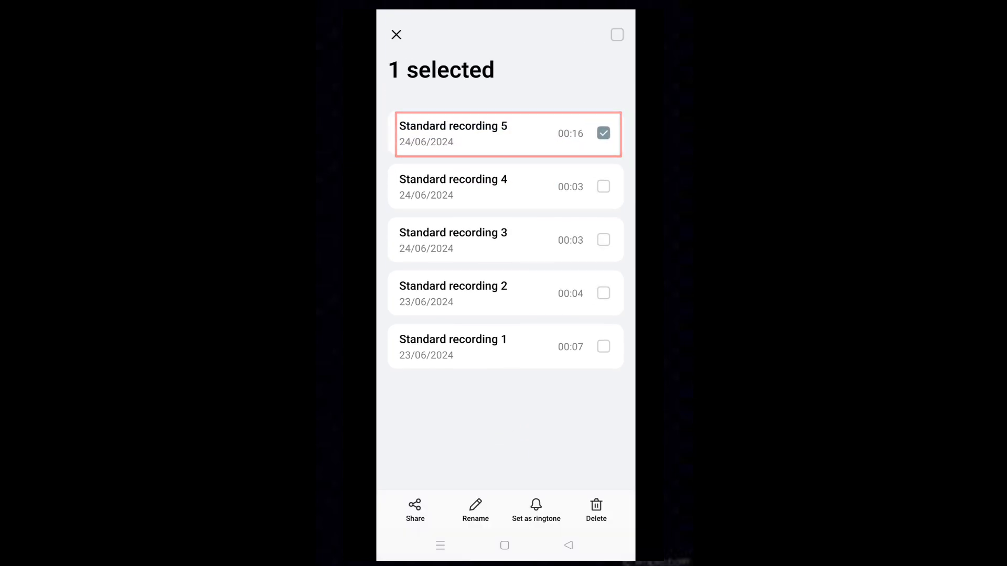
# Step: Select Standard recording 5, set it as the phone's ringtone and return home
pyautogui.click(536, 510)
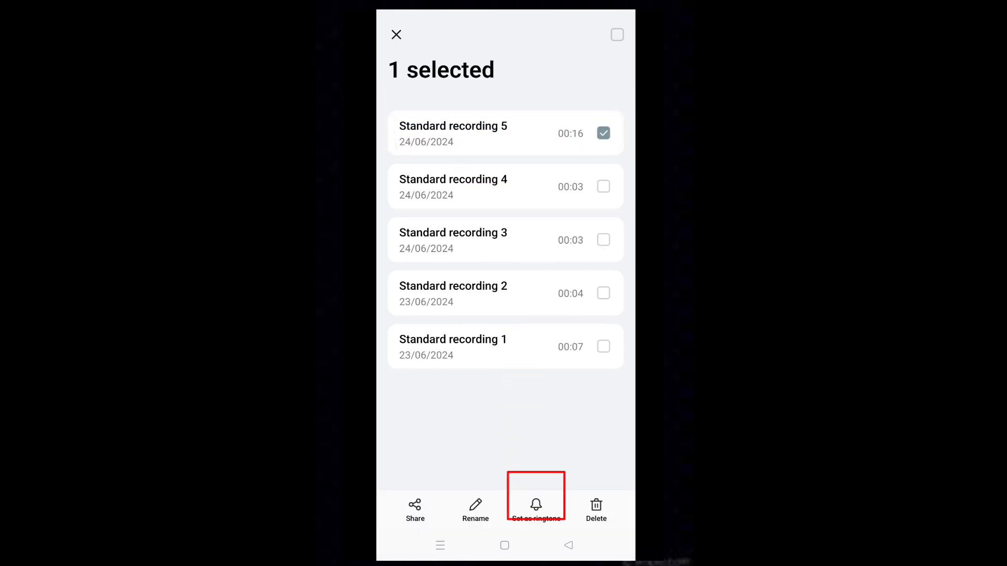
pyautogui.click(536, 510)
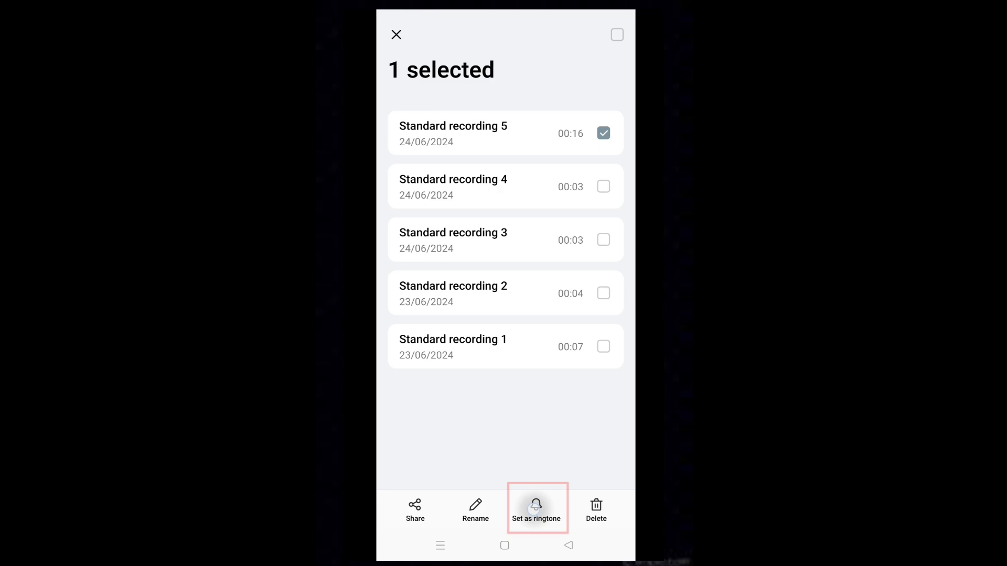
pyautogui.click(536, 509)
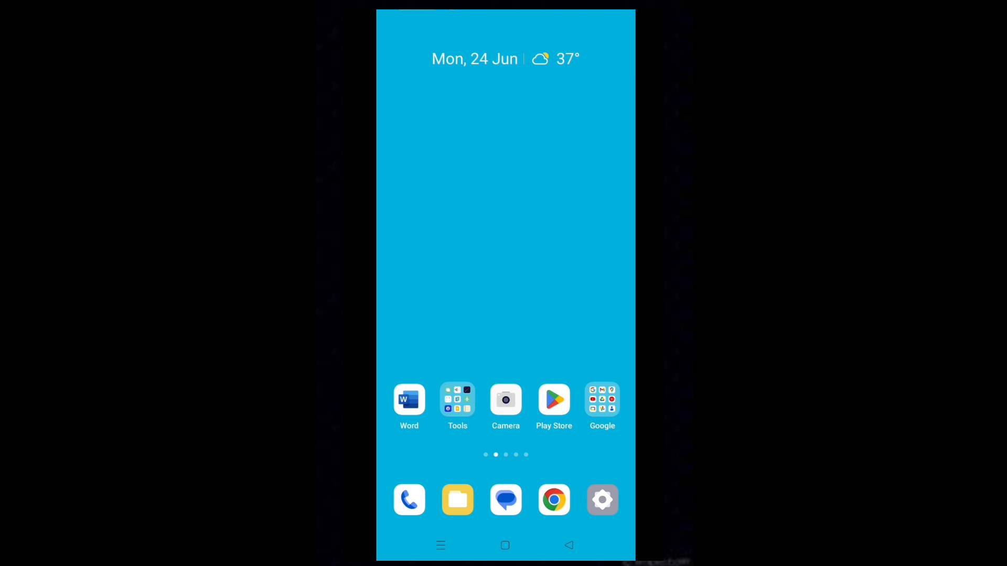
# Step: Launch the Files app from the dock, showing storage and file categories
pyautogui.click(458, 500)
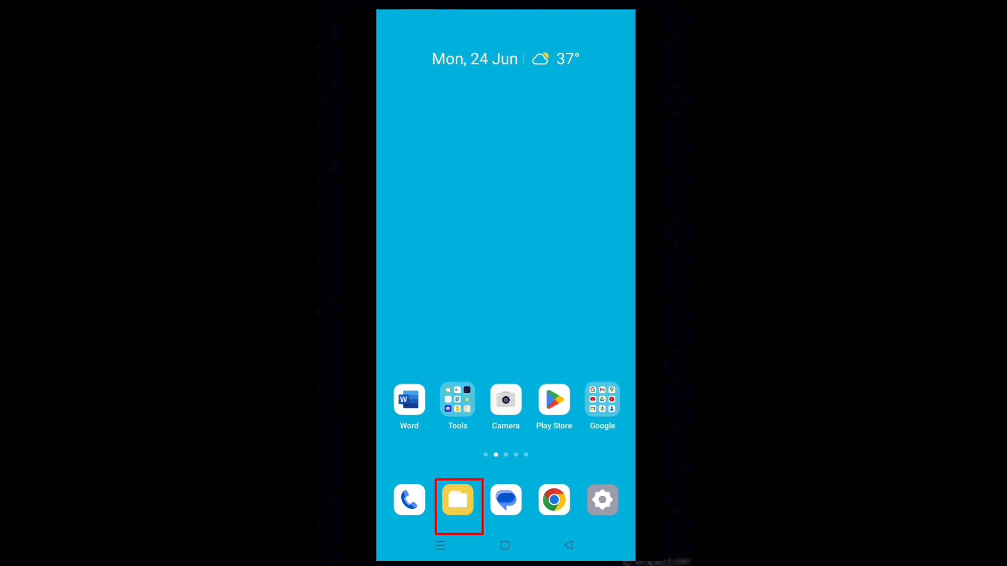
pyautogui.click(458, 499)
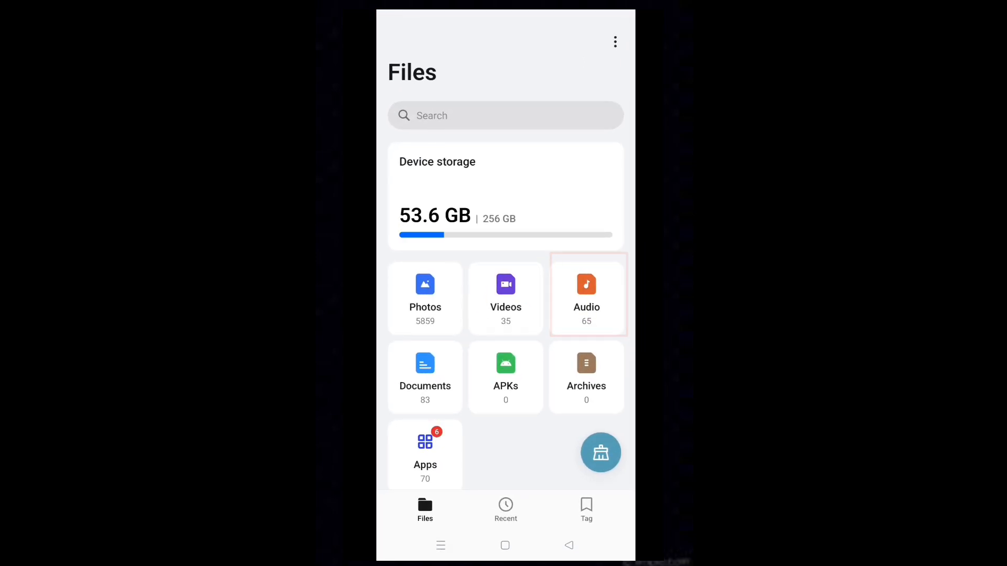
# Step: From the Audio category, open Standard recording 5.mp3 with the Music player
pyautogui.click(585, 294)
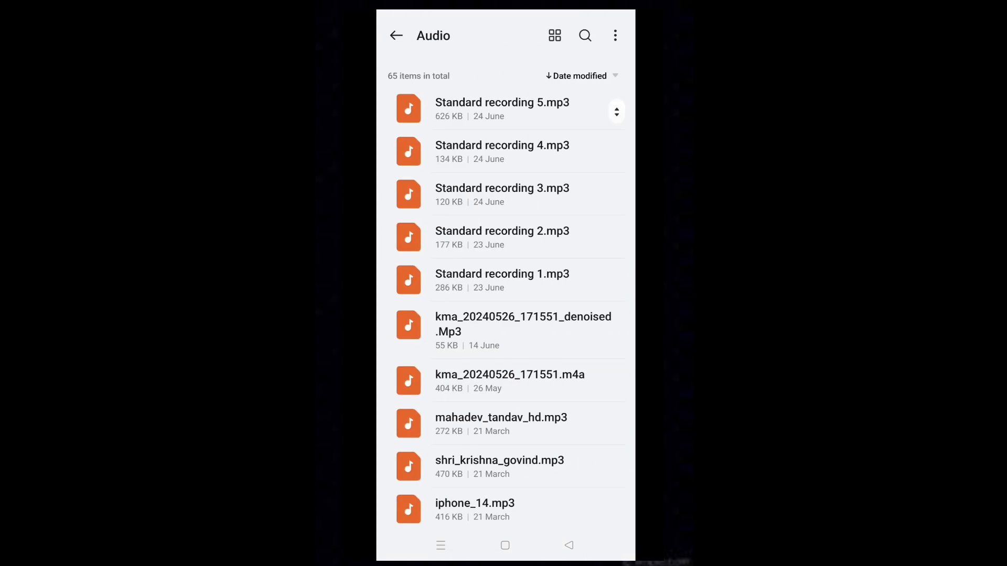
pyautogui.click(503, 109)
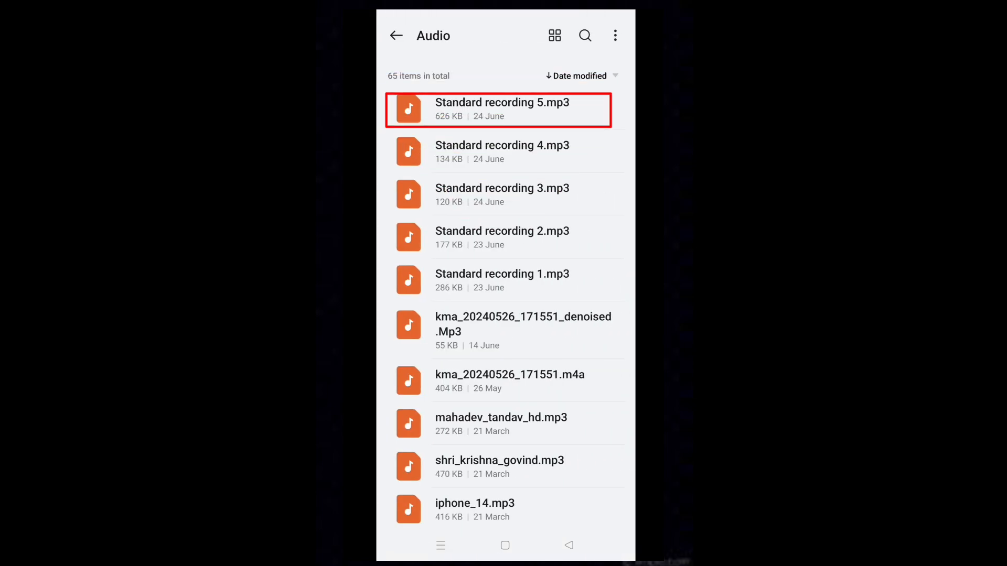
pyautogui.click(502, 110)
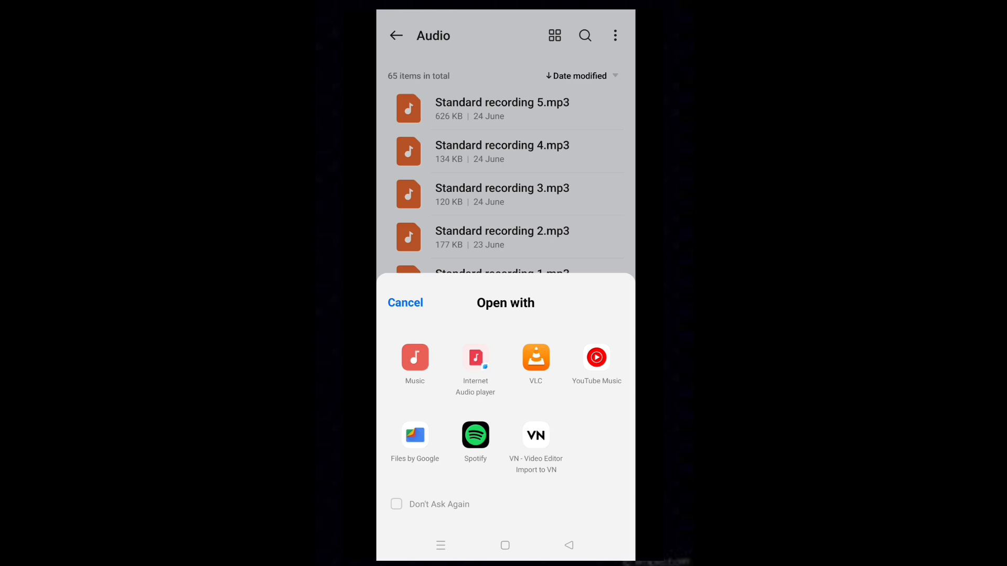
pyautogui.click(414, 356)
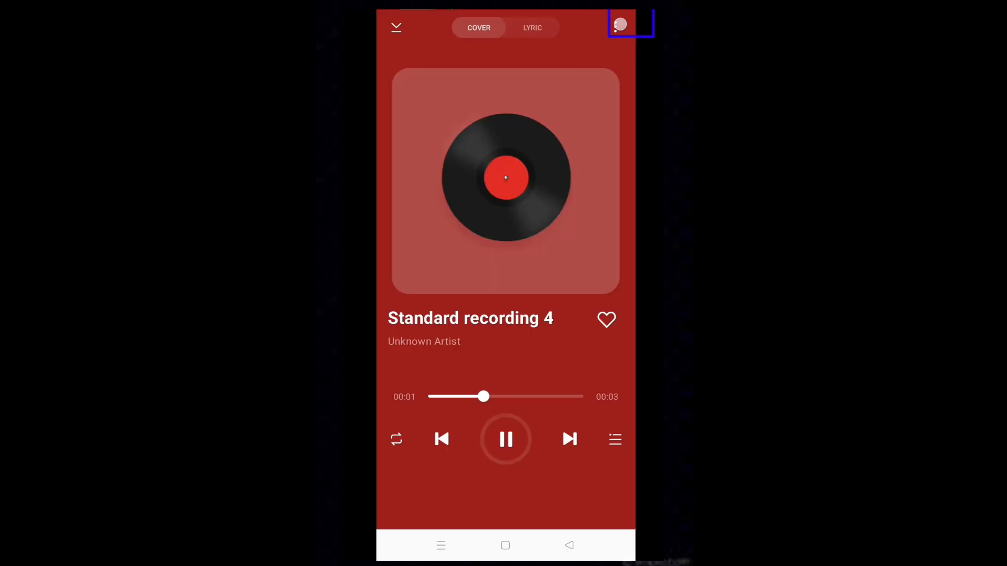
# Step: Choose Set as Ringtone from the track's more-options menu, listing call, message and alarm choices
pyautogui.click(620, 27)
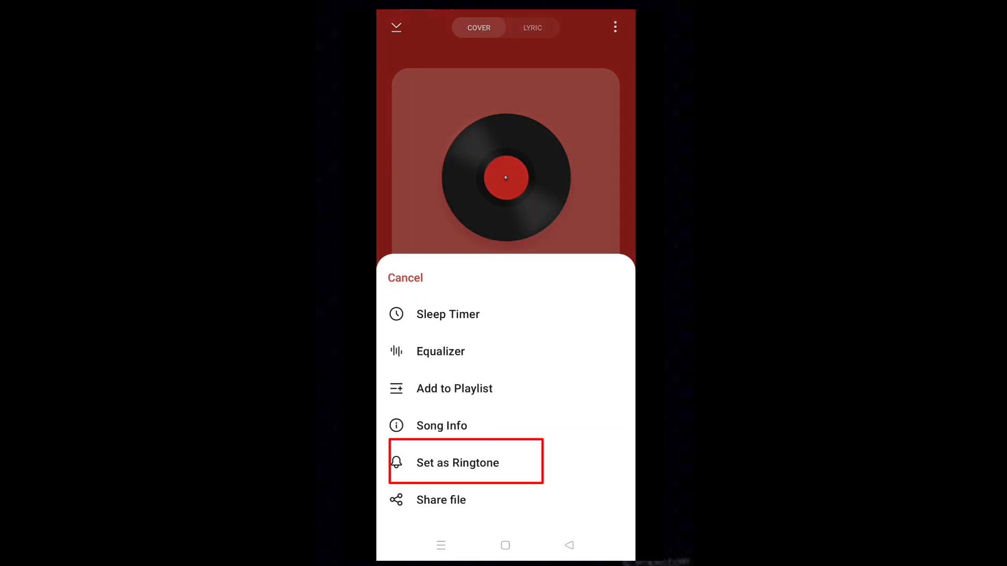
pyautogui.click(457, 463)
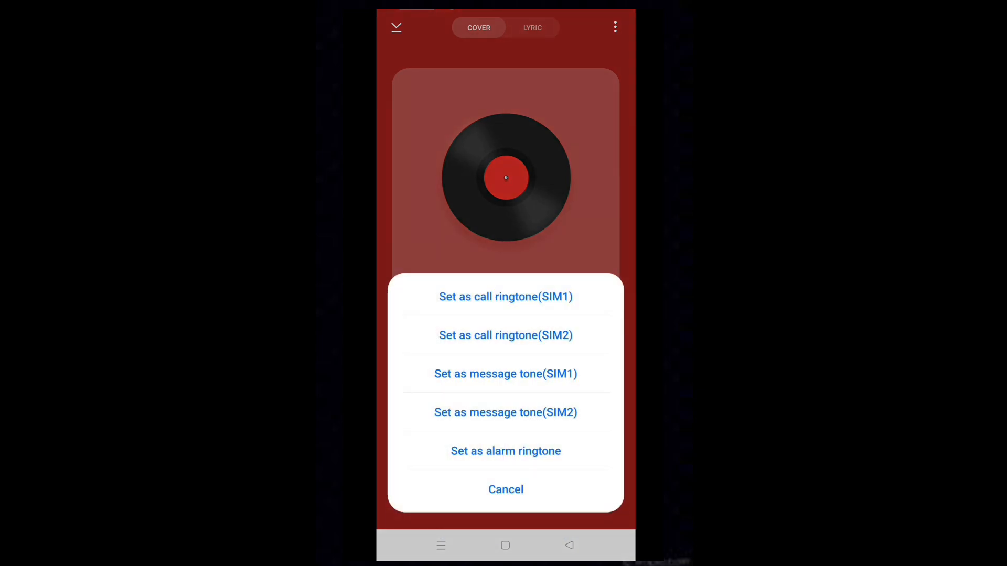